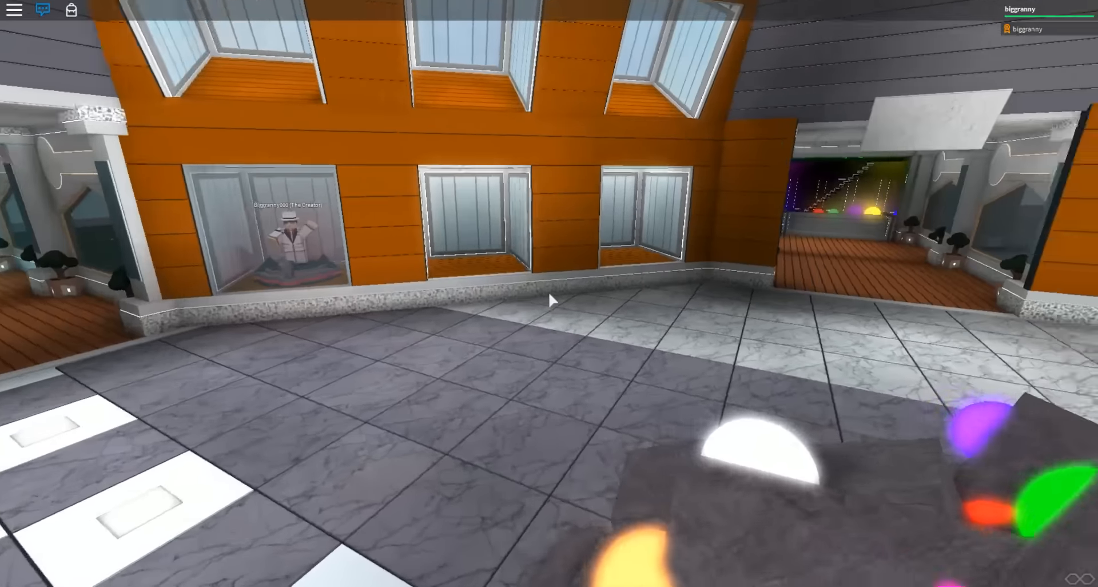
mouse_move(549, 297)
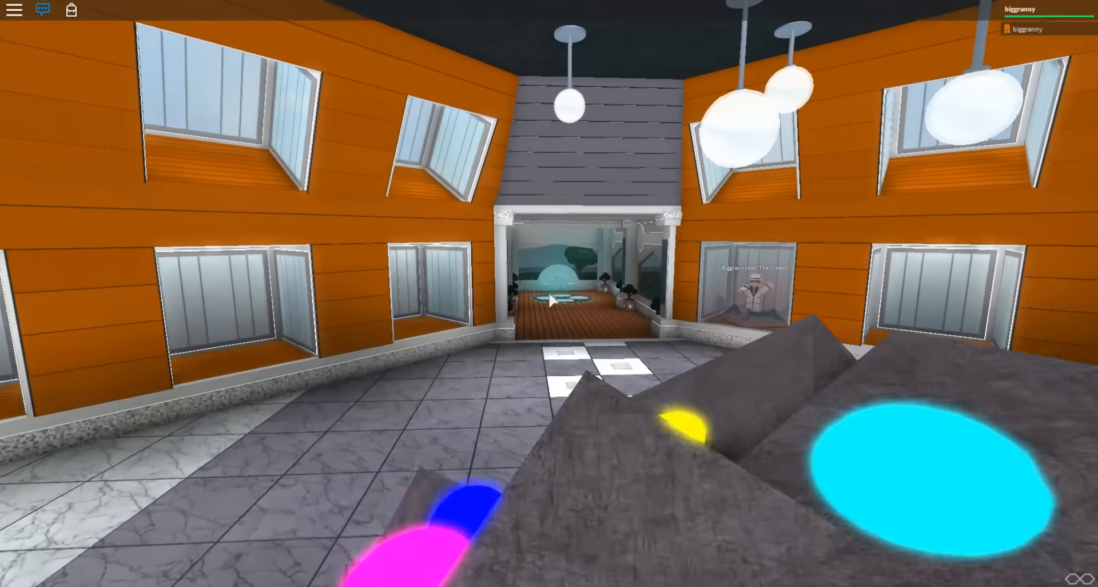
mouse_move(549, 301)
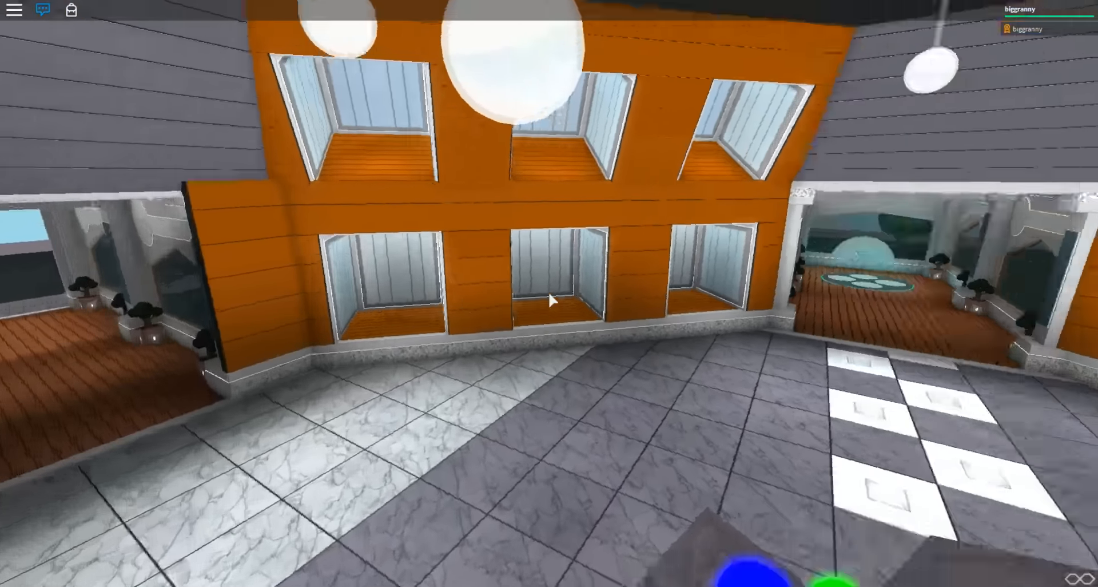
mouse_move(551, 301)
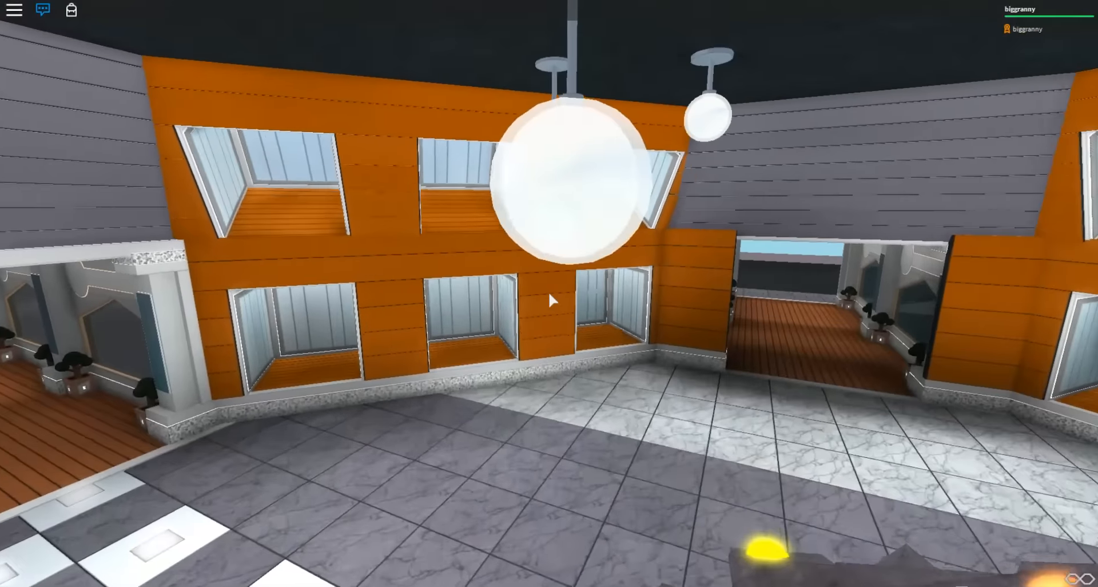
mouse_move(549, 301)
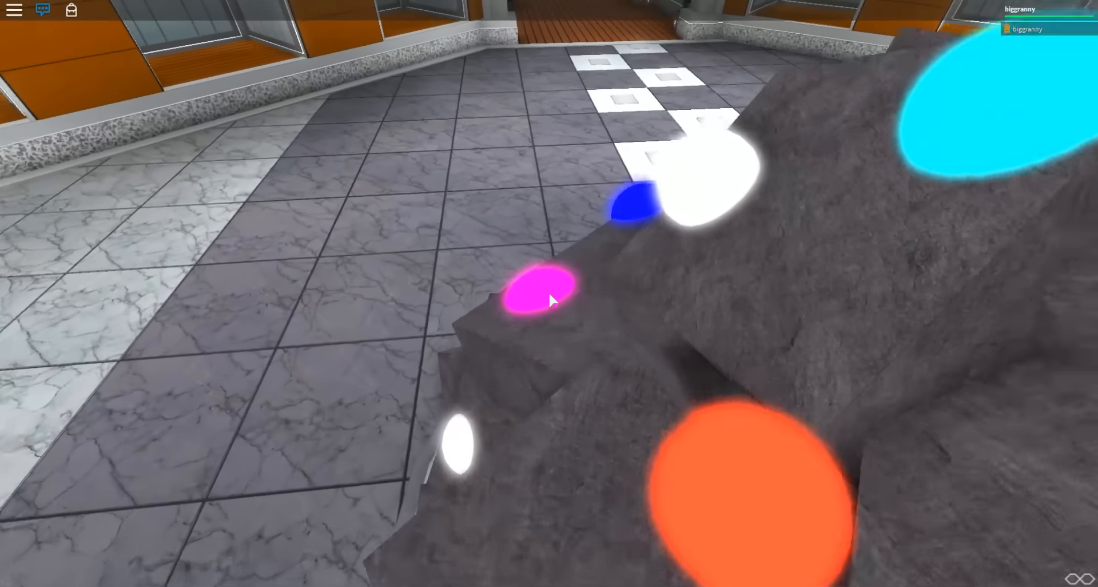
mouse_move(549, 300)
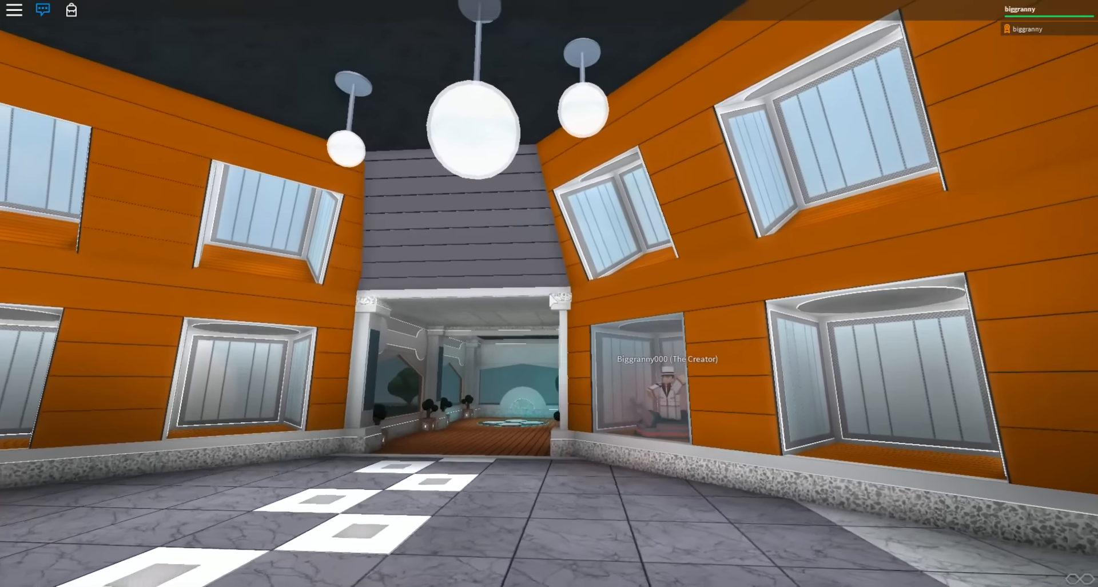
mouse_move(549, 299)
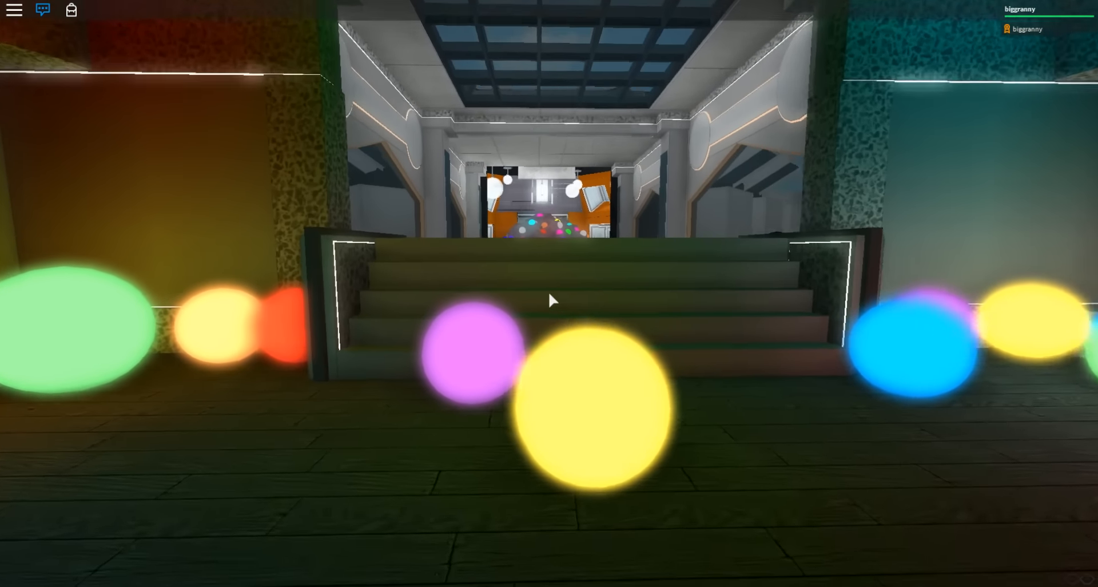
Walk forward along the wooden hallway toward the glowing rock room
key(w)
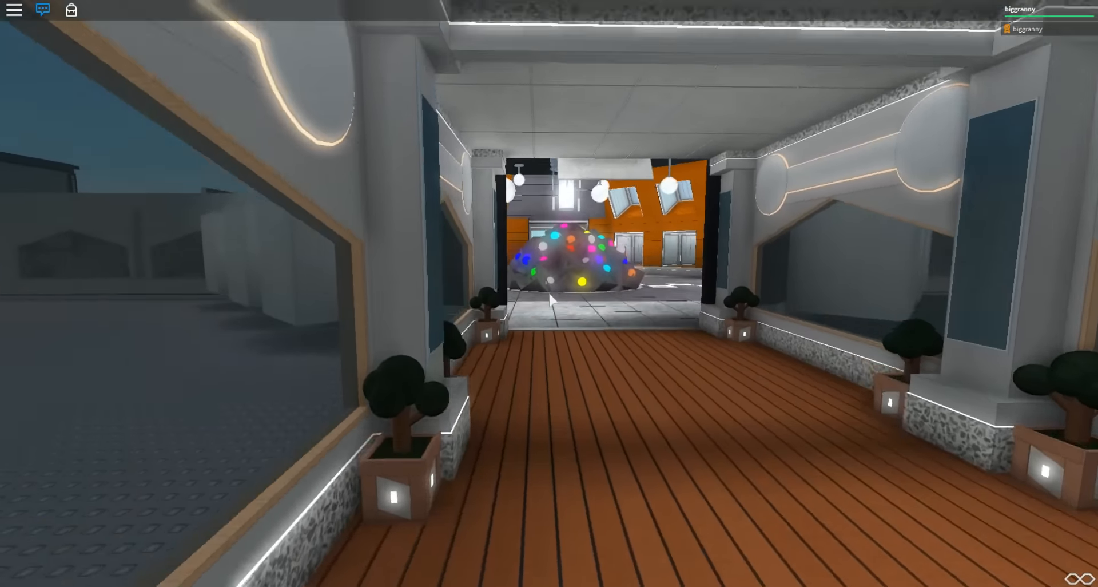